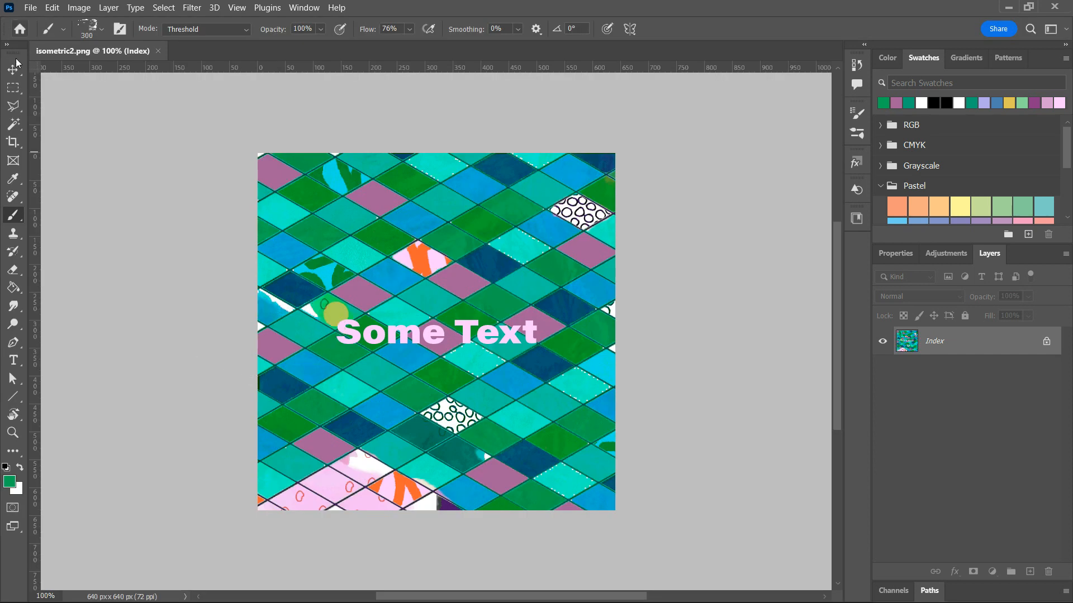
- Convert the tile image to RGB Color mode and make Layer 0 the working layer
{"action": "left_click", "coordinate": [13, 69]}
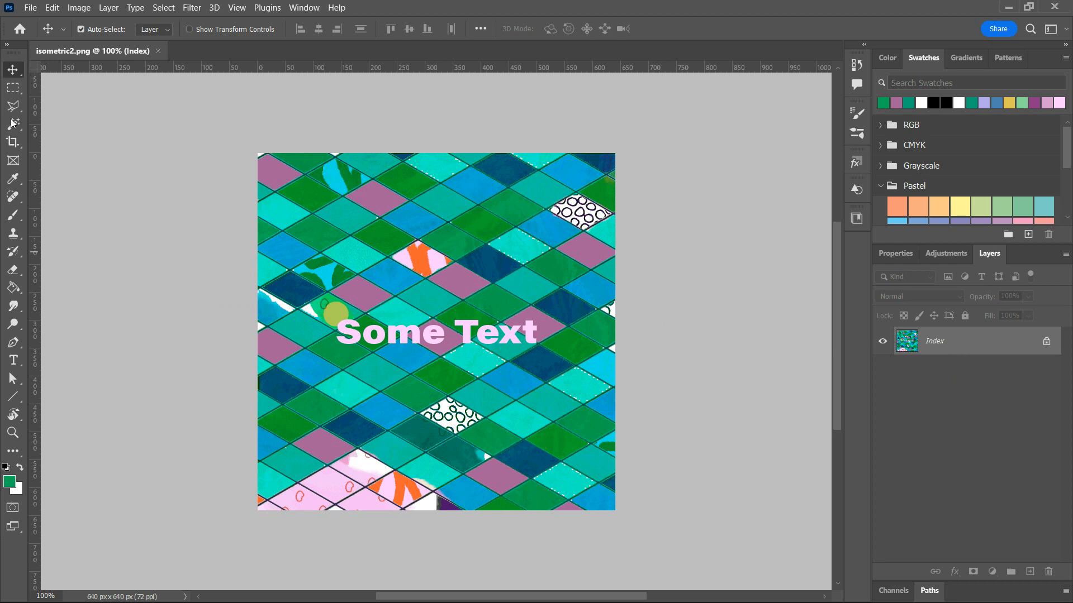
{"action": "left_click", "coordinate": [35, 7]}
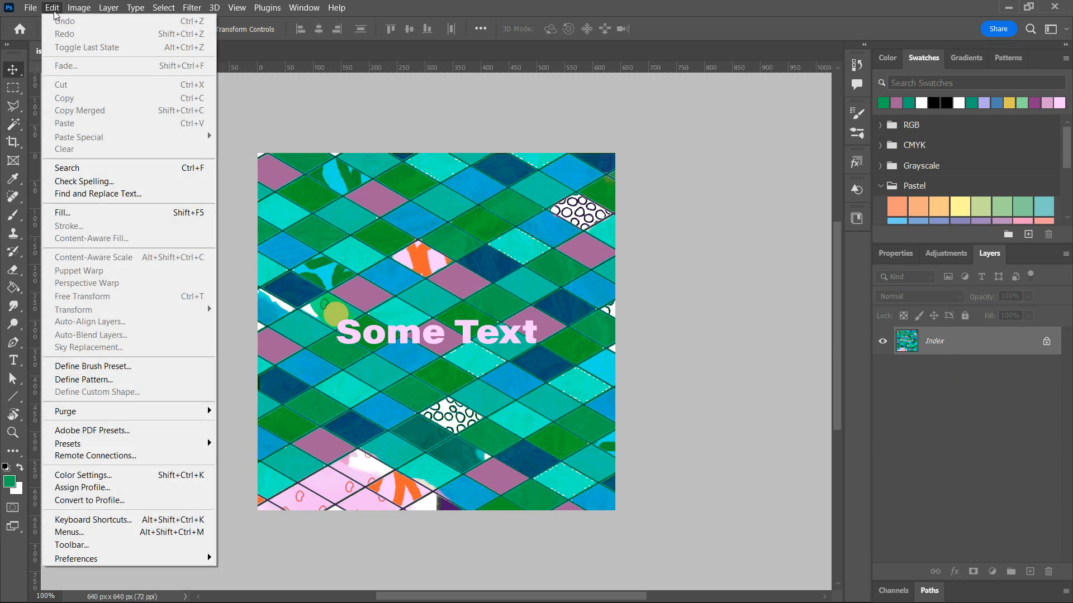
{"action": "mouse_move", "coordinate": [260, 114]}
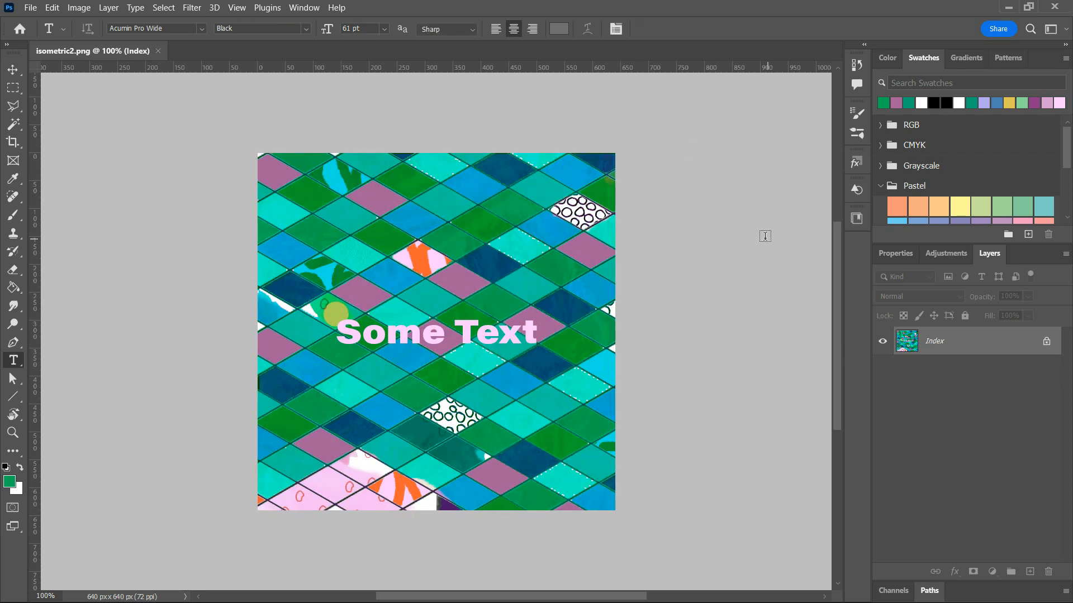
{"action": "mouse_move", "coordinate": [488, 330]}
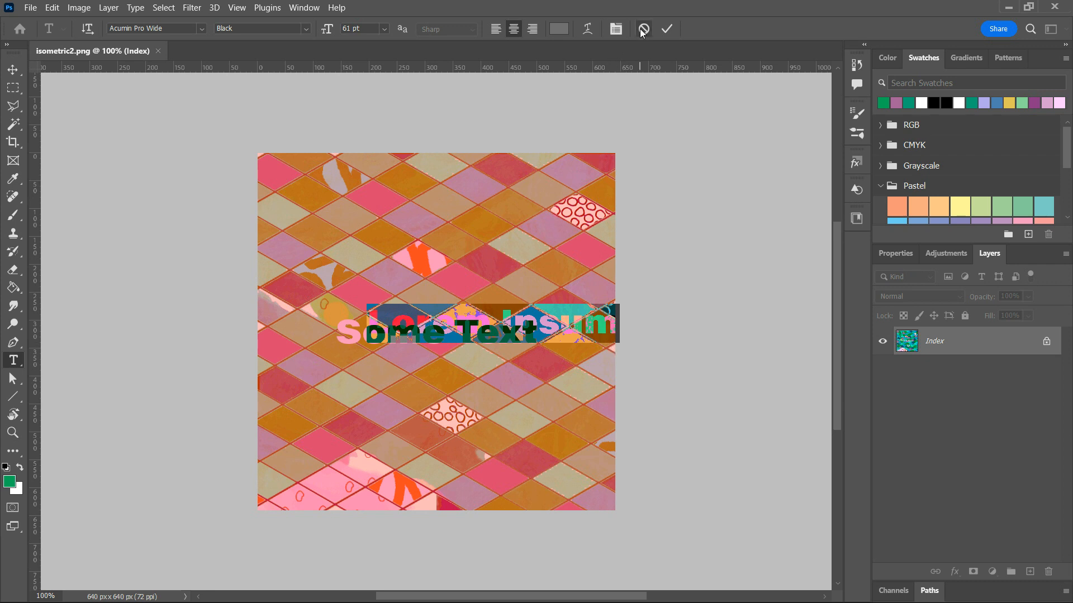
{"action": "left_click", "coordinate": [666, 29]}
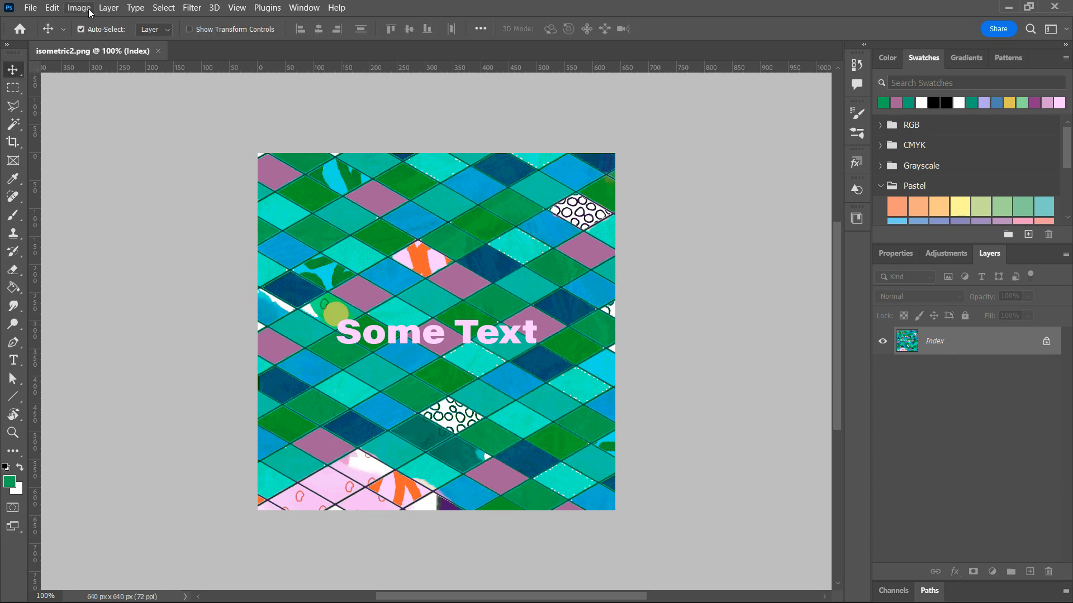
{"action": "left_click", "coordinate": [79, 7]}
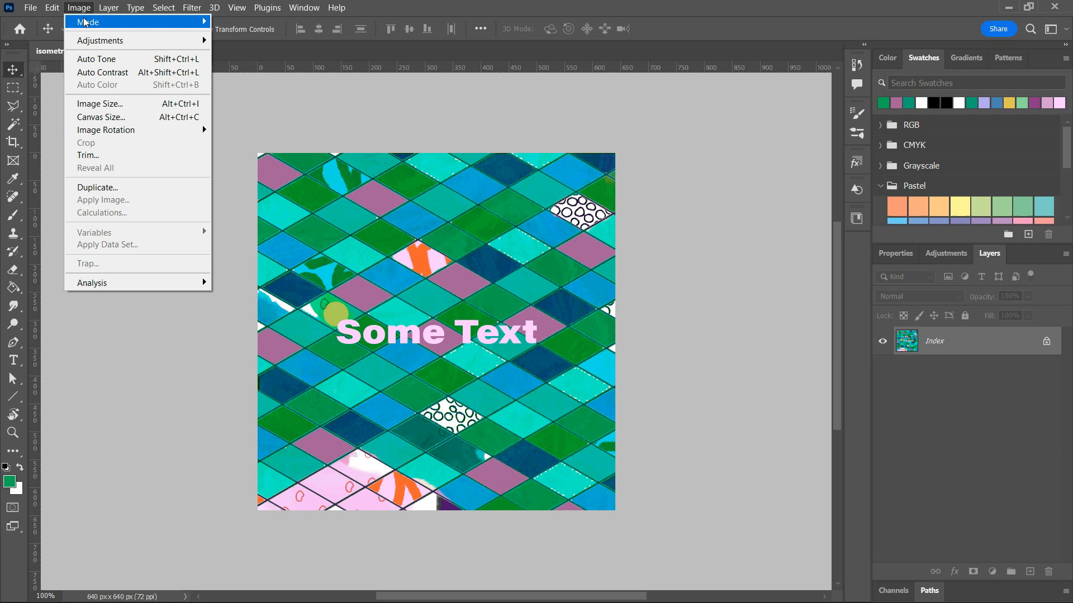
{"action": "left_click", "coordinate": [99, 22]}
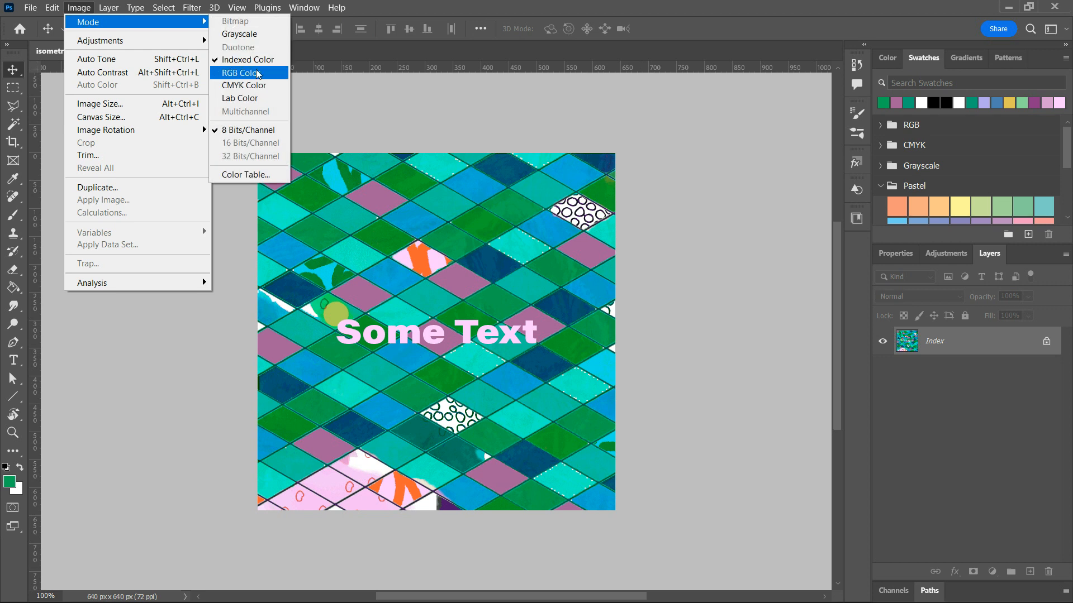
{"action": "left_click", "coordinate": [241, 73]}
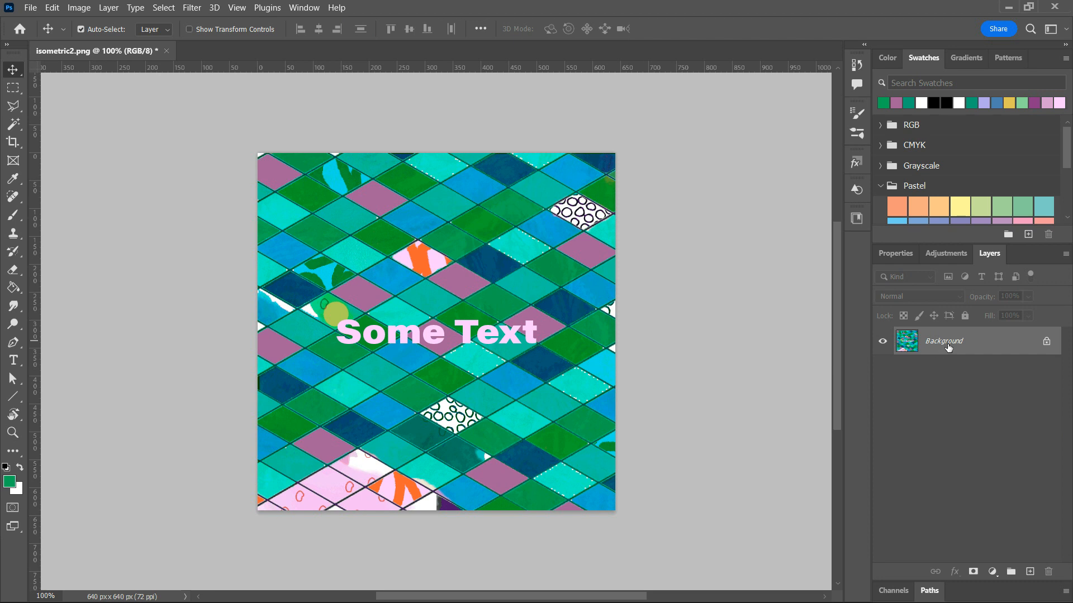
{"action": "mouse_move", "coordinate": [949, 348]}
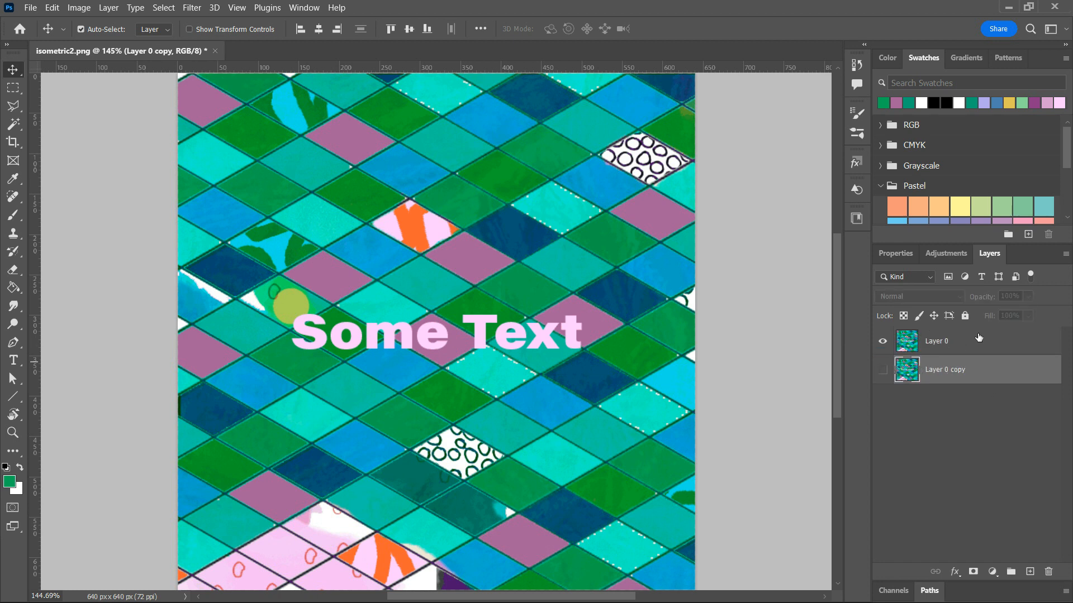
{"action": "left_click", "coordinate": [958, 341]}
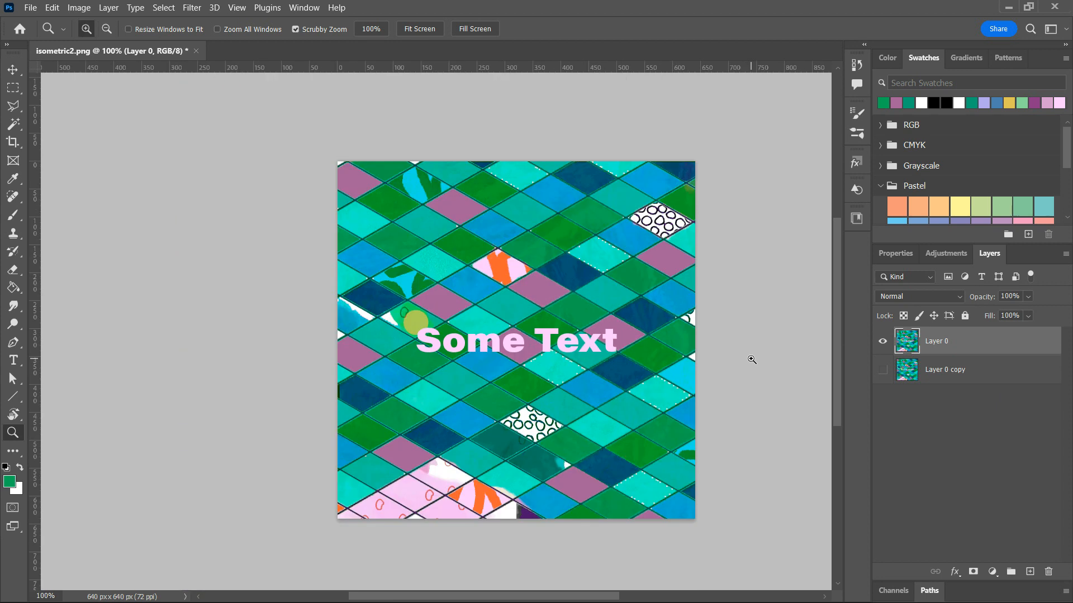
{"action": "mouse_move", "coordinate": [746, 358]}
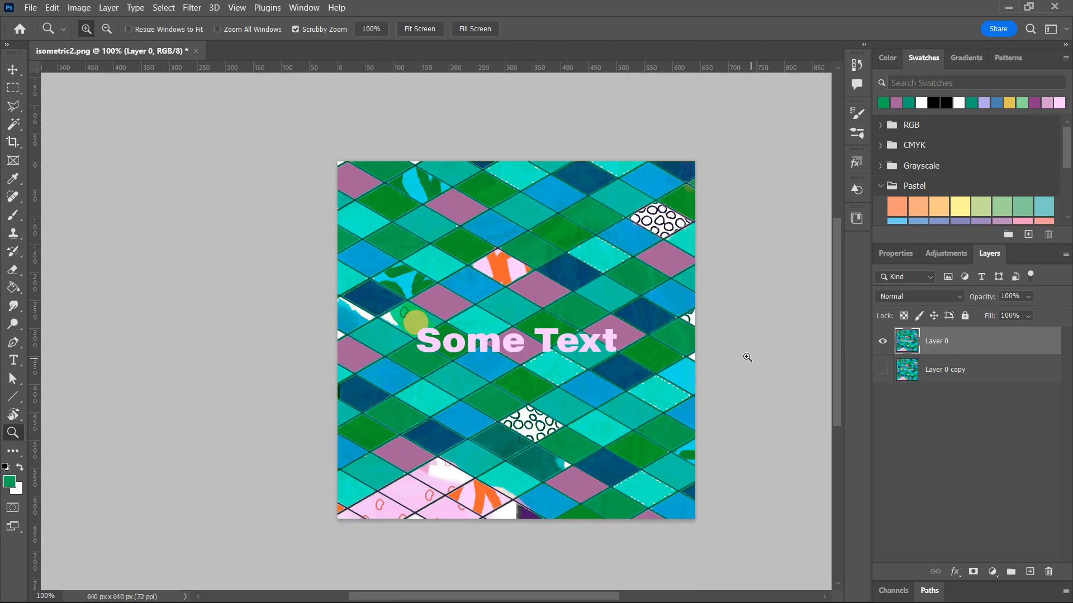
{"action": "mouse_move", "coordinate": [13, 72]}
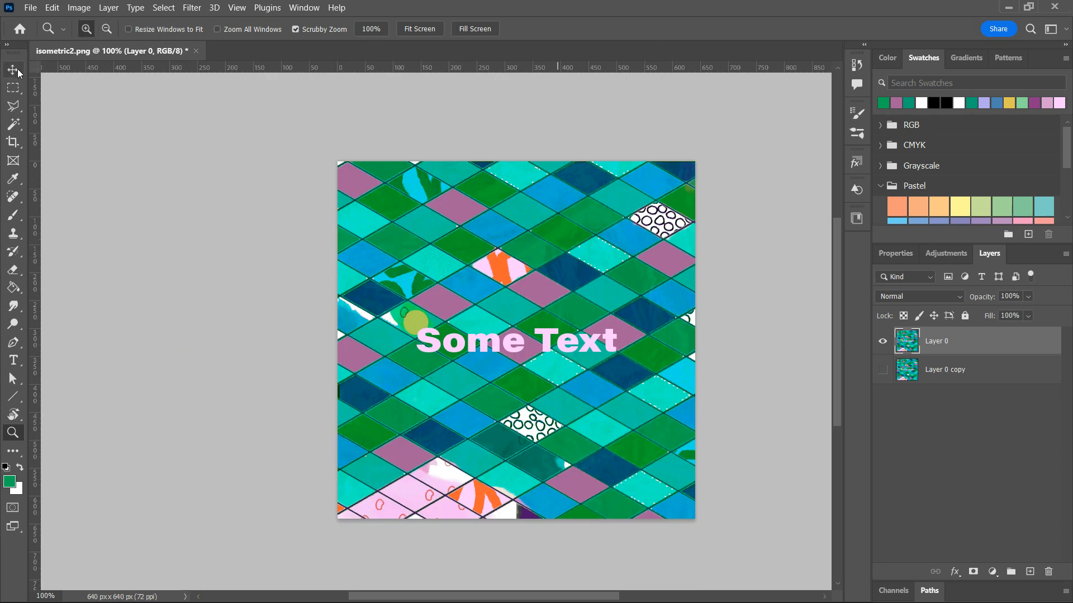
{"action": "left_click", "coordinate": [13, 70]}
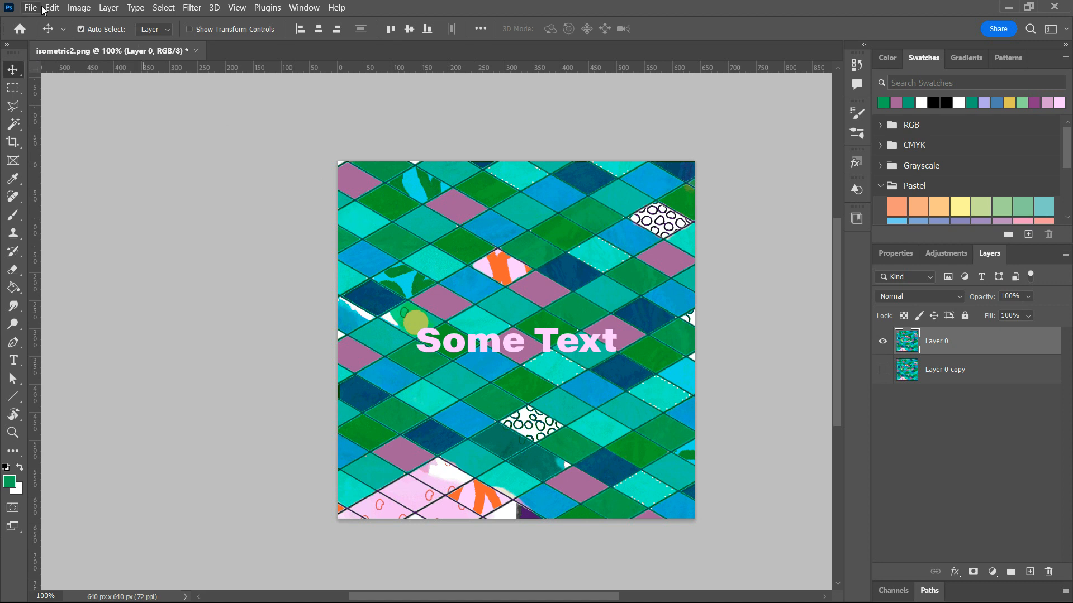
{"action": "left_click", "coordinate": [47, 7]}
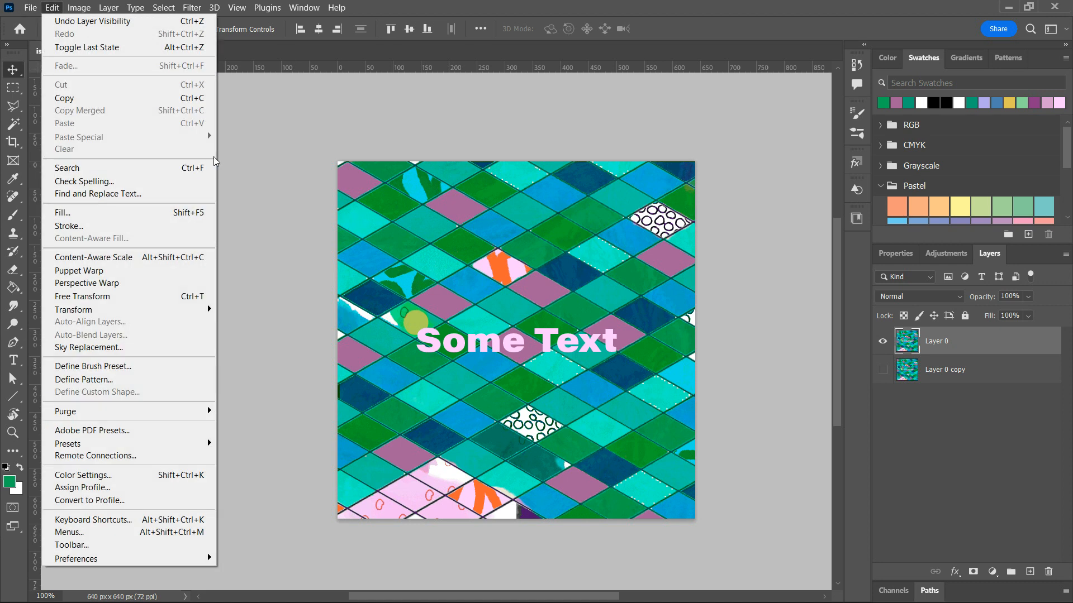
{"action": "left_click", "coordinate": [28, 9]}
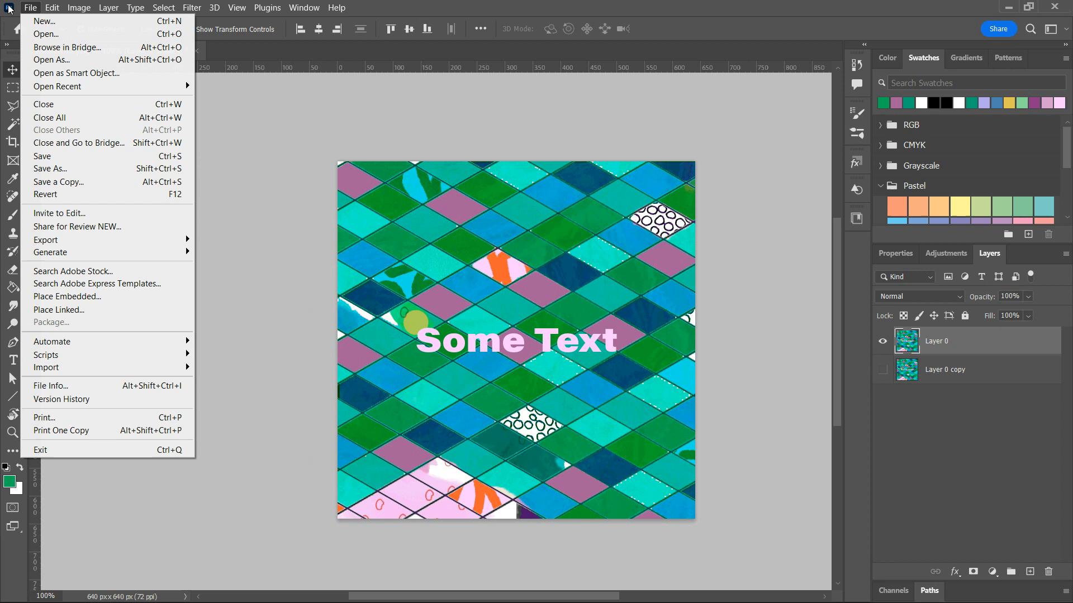
{"action": "left_click", "coordinate": [42, 9]}
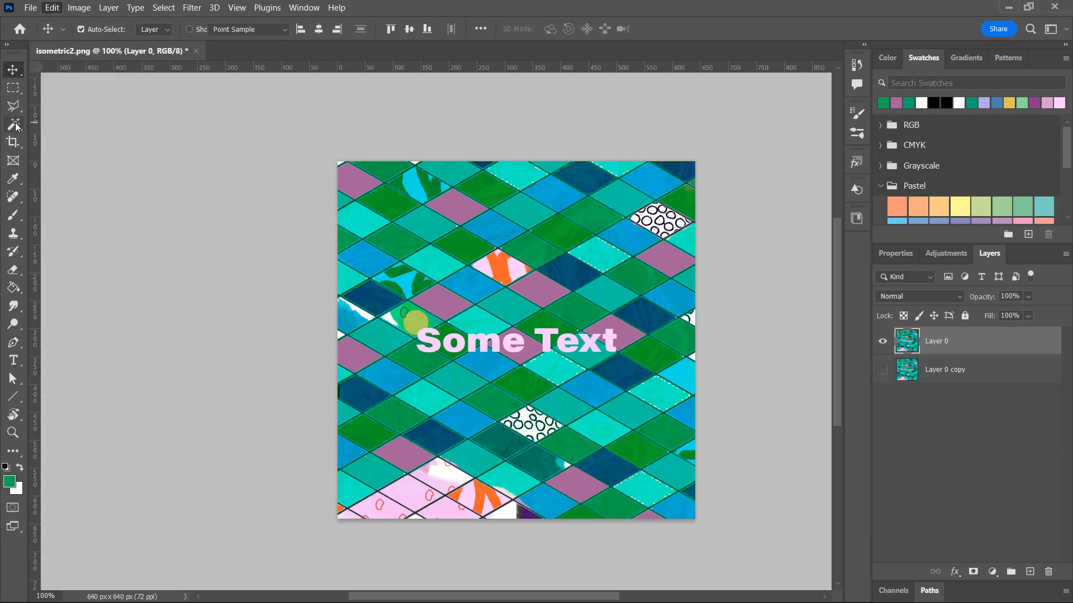
{"action": "left_click", "coordinate": [13, 125]}
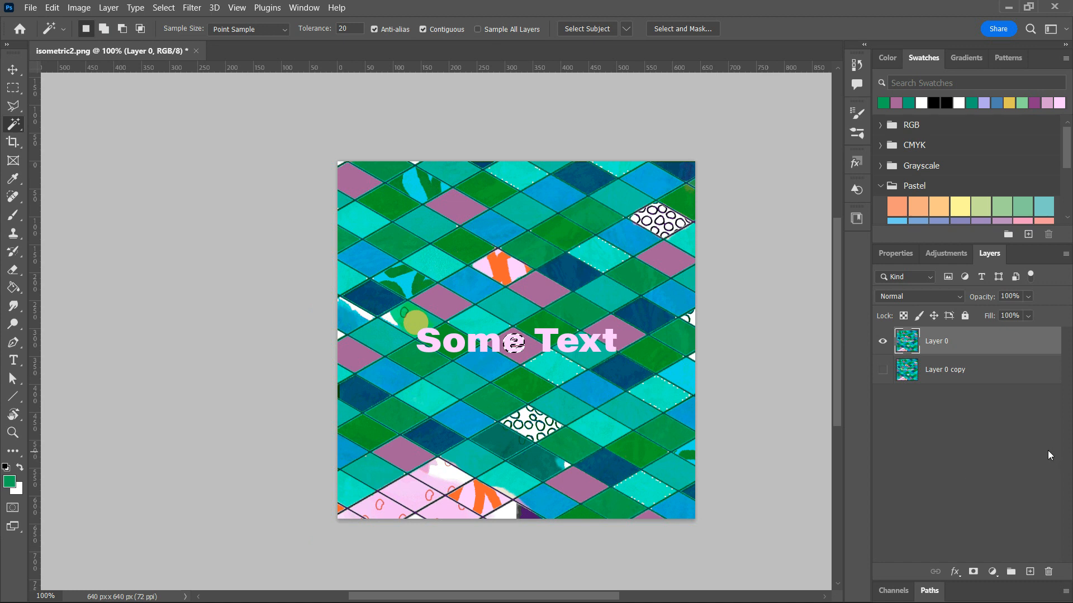
{"action": "mouse_move", "coordinate": [495, 423]}
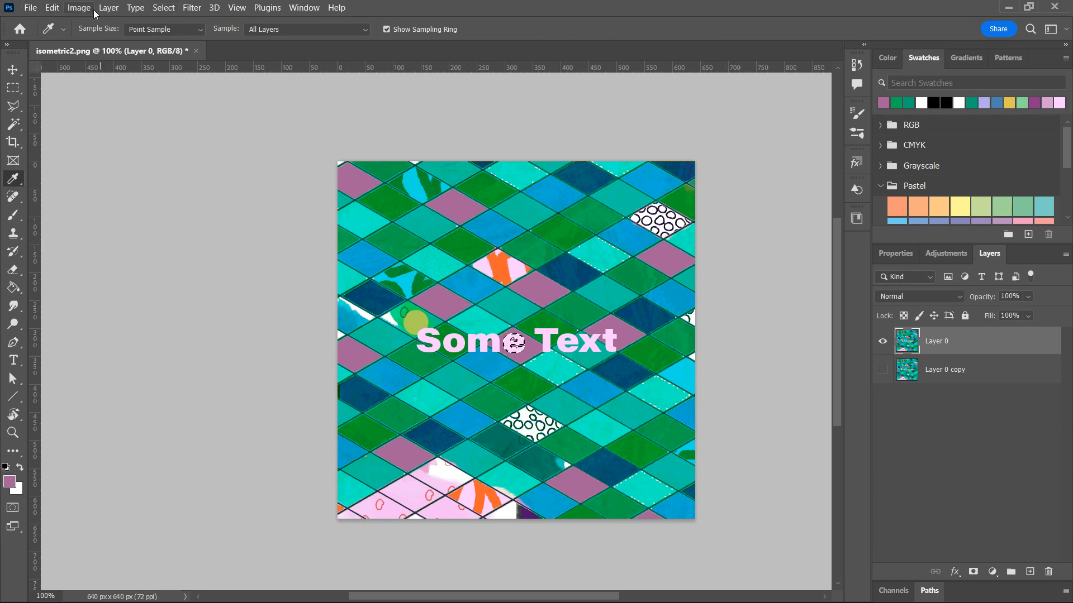
- Expand the letter e selection by 1 pixel via Select > Modify > Expand
{"action": "left_click", "coordinate": [52, 6]}
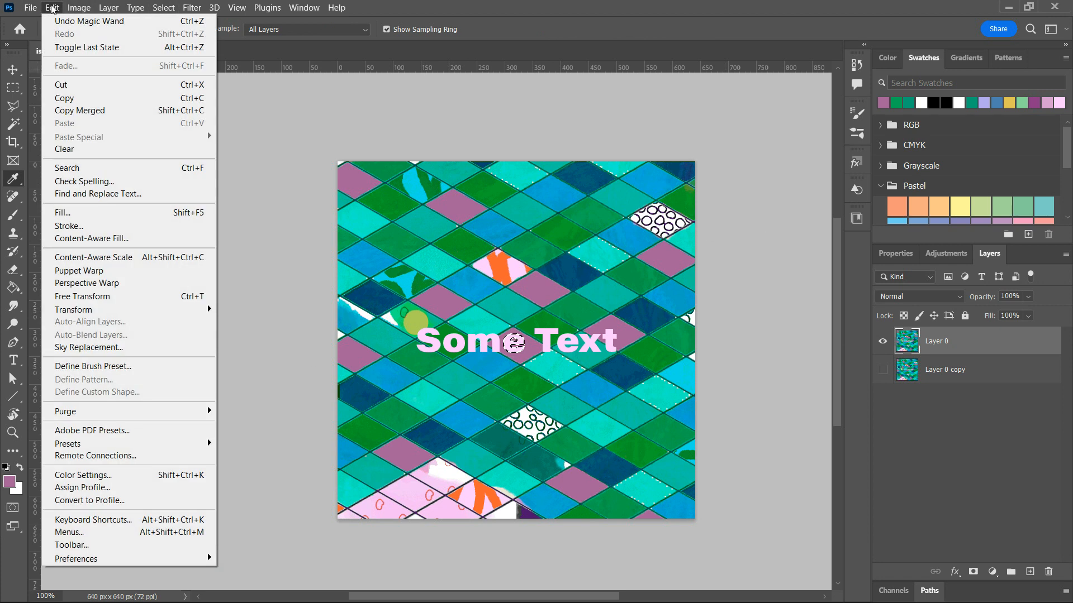
{"action": "left_click", "coordinate": [163, 6]}
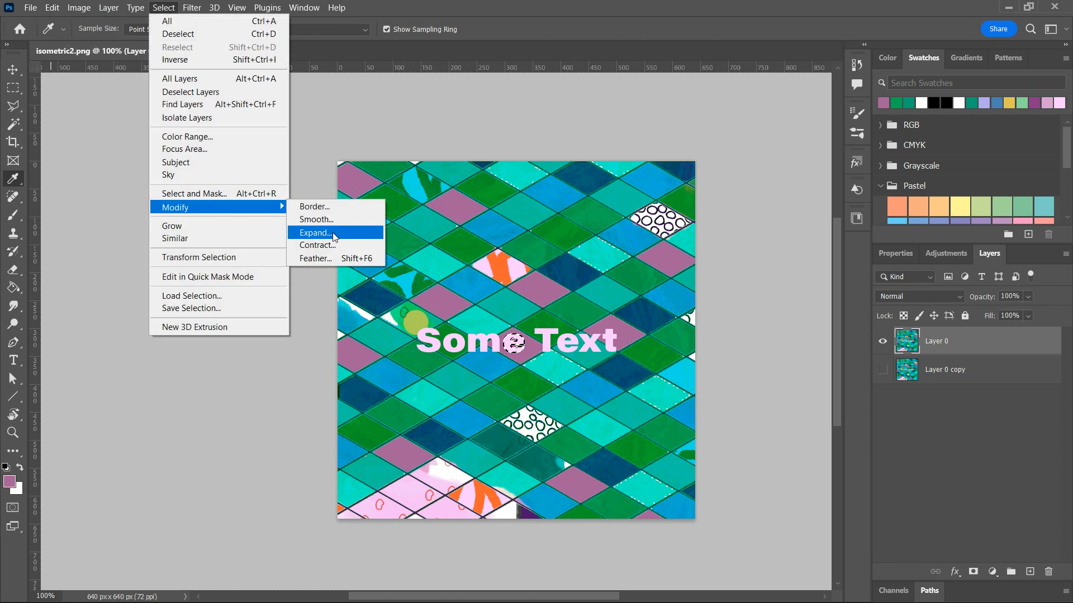
{"action": "left_click", "coordinate": [315, 233]}
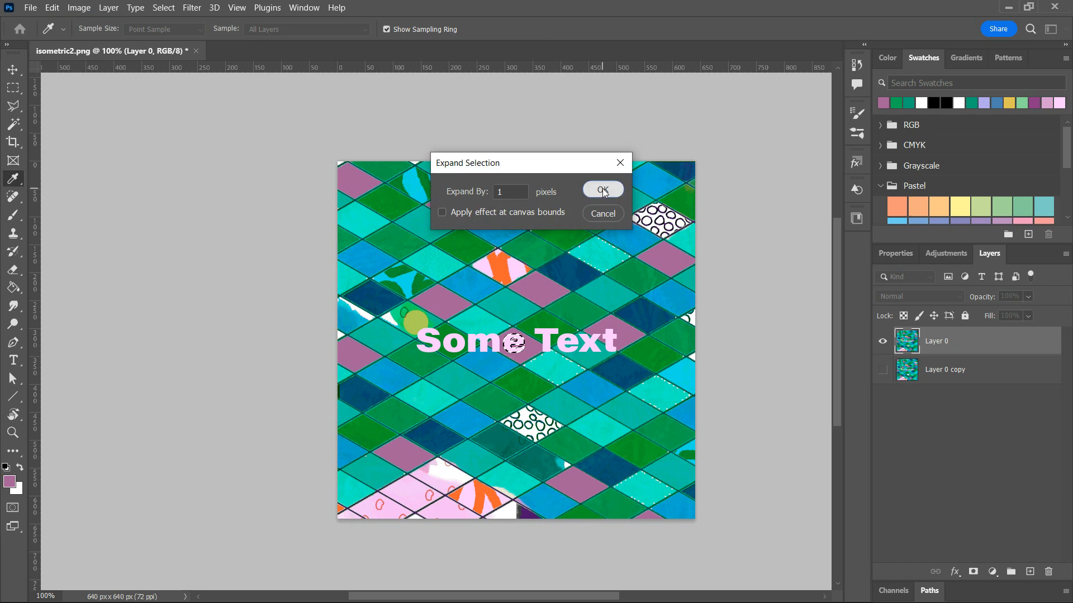
{"action": "left_click", "coordinate": [602, 190]}
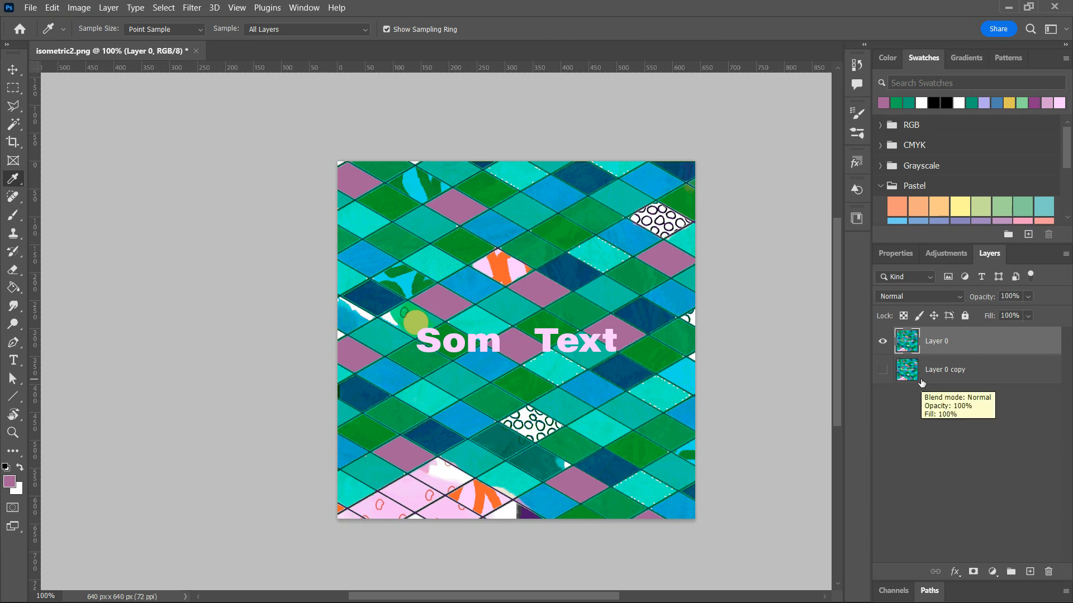
{"action": "mouse_move", "coordinate": [1071, 429]}
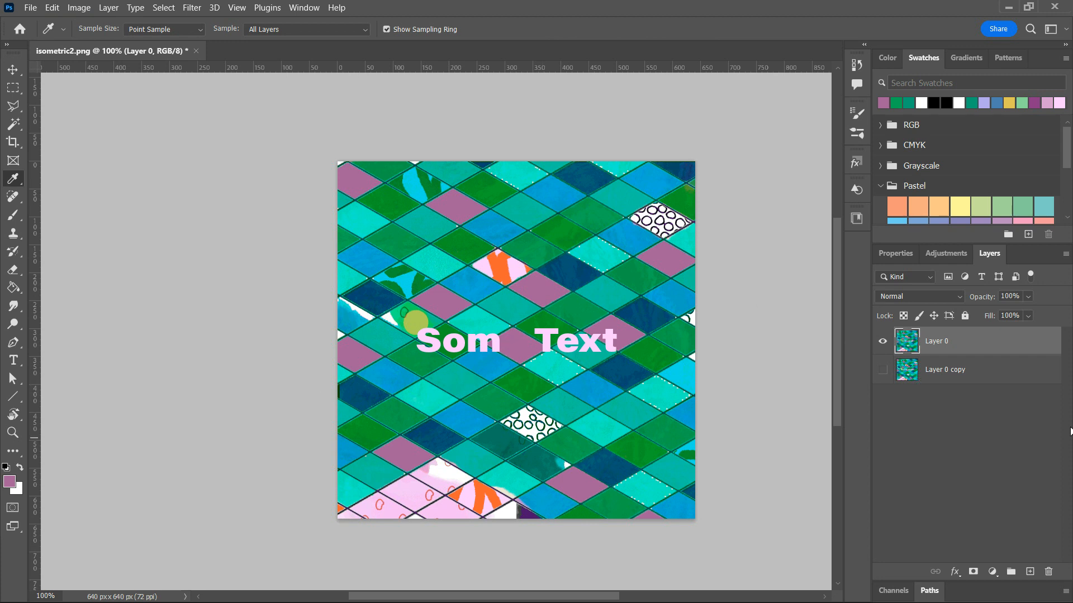
{"action": "mouse_move", "coordinate": [501, 341]}
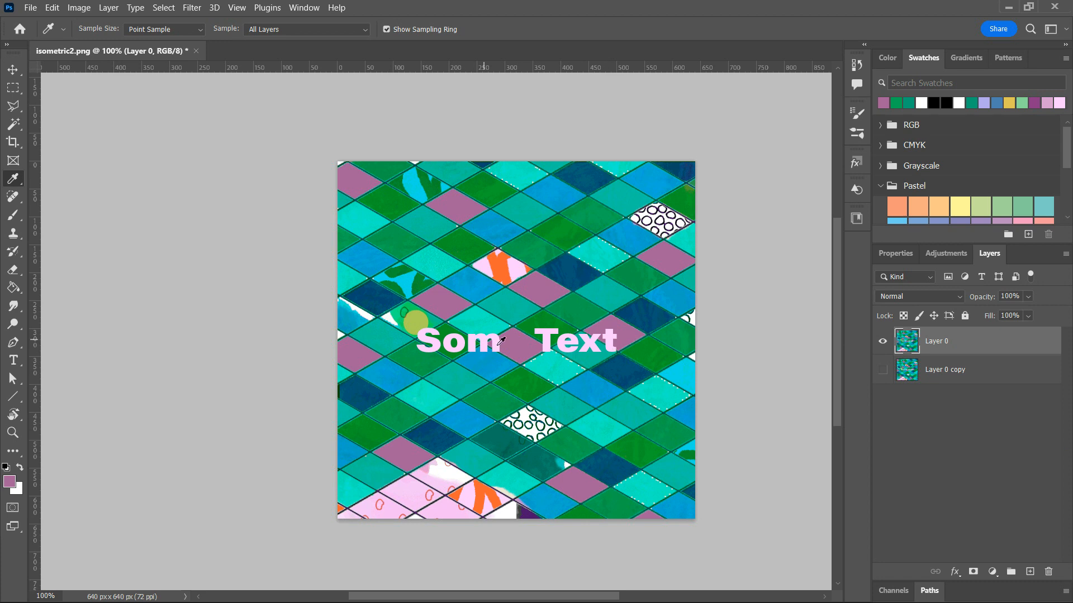
{"action": "mouse_move", "coordinate": [503, 365]}
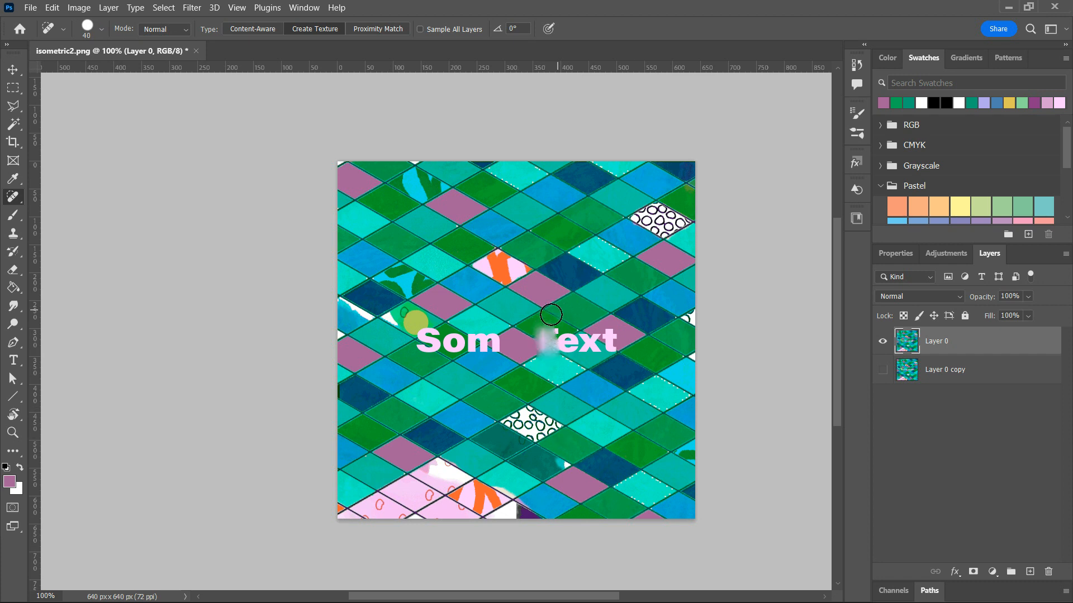
- Heal the letters of Text into the surrounding tile texture with the Spot Healing Brush
{"action": "left_click_drag", "start_coordinate": [551, 315], "coordinate": [535, 366]}
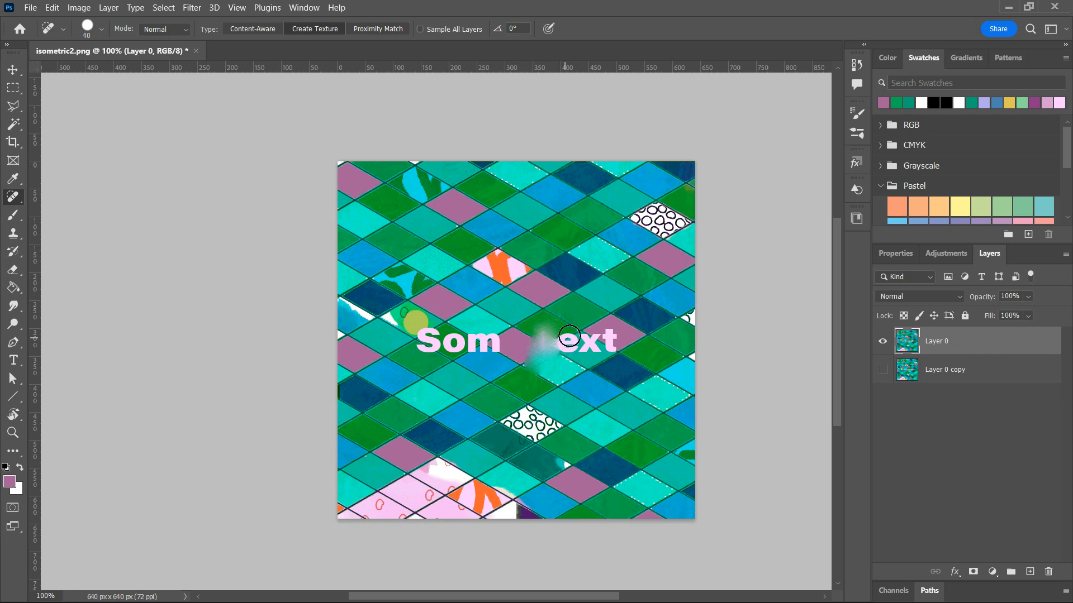
{"action": "left_click_drag", "start_coordinate": [567, 336], "coordinate": [599, 335]}
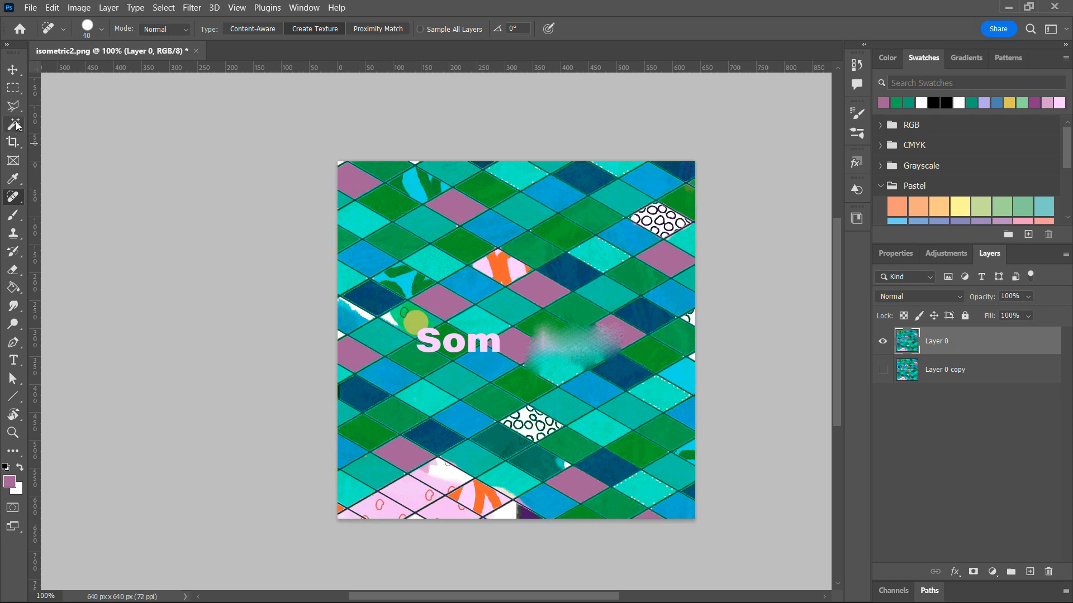
{"action": "left_click", "coordinate": [14, 124]}
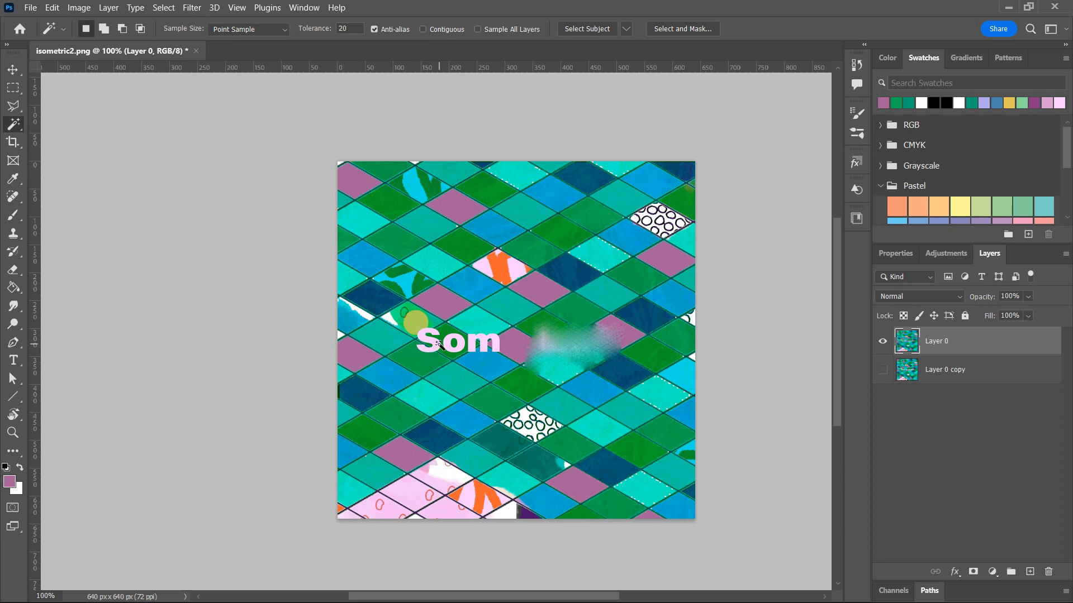
- Select the white Som letters with the Magic Wand and create a new empty layer
{"action": "left_click", "coordinate": [445, 355]}
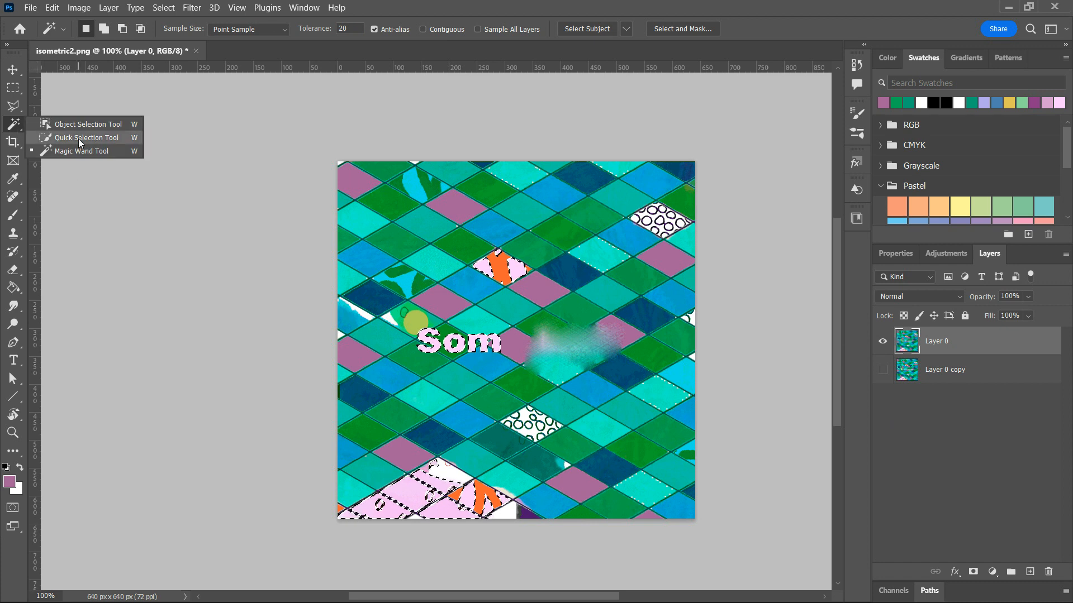
{"action": "left_click", "coordinate": [86, 138]}
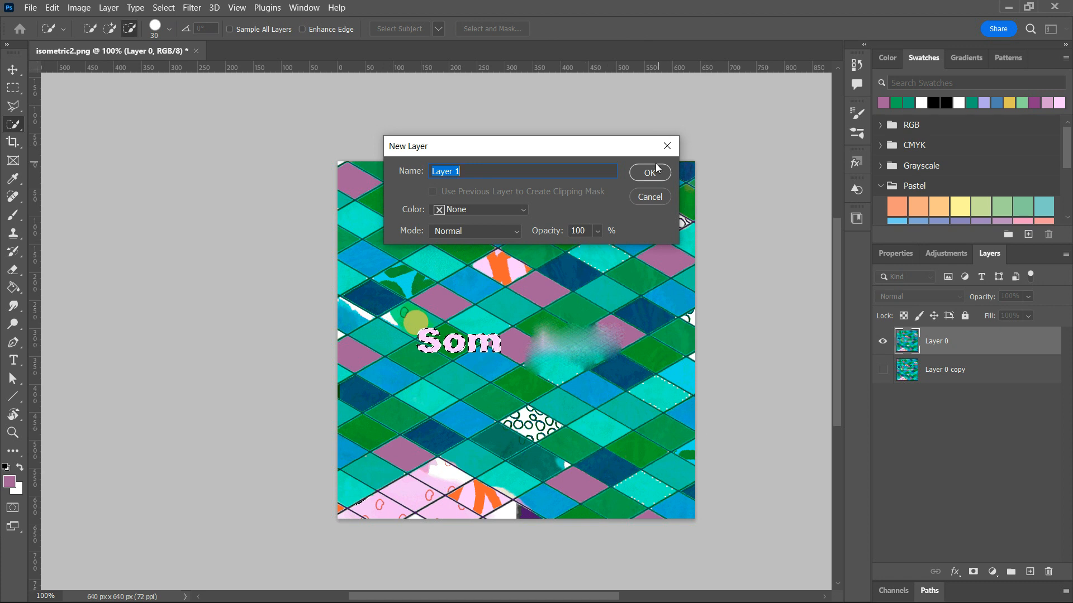
{"action": "left_click", "coordinate": [649, 172]}
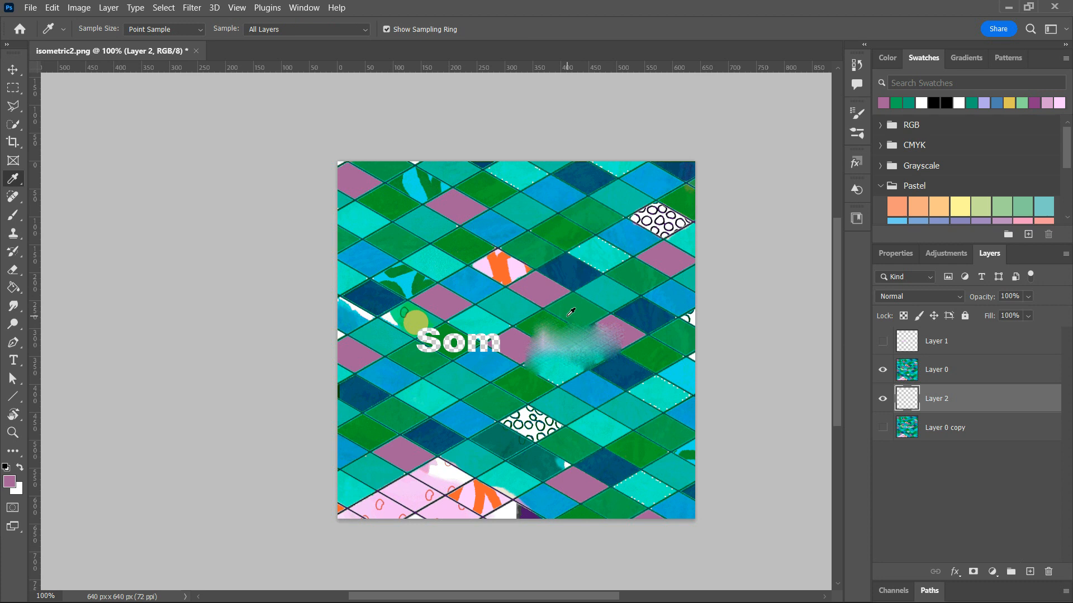
{"action": "mouse_move", "coordinate": [573, 227]}
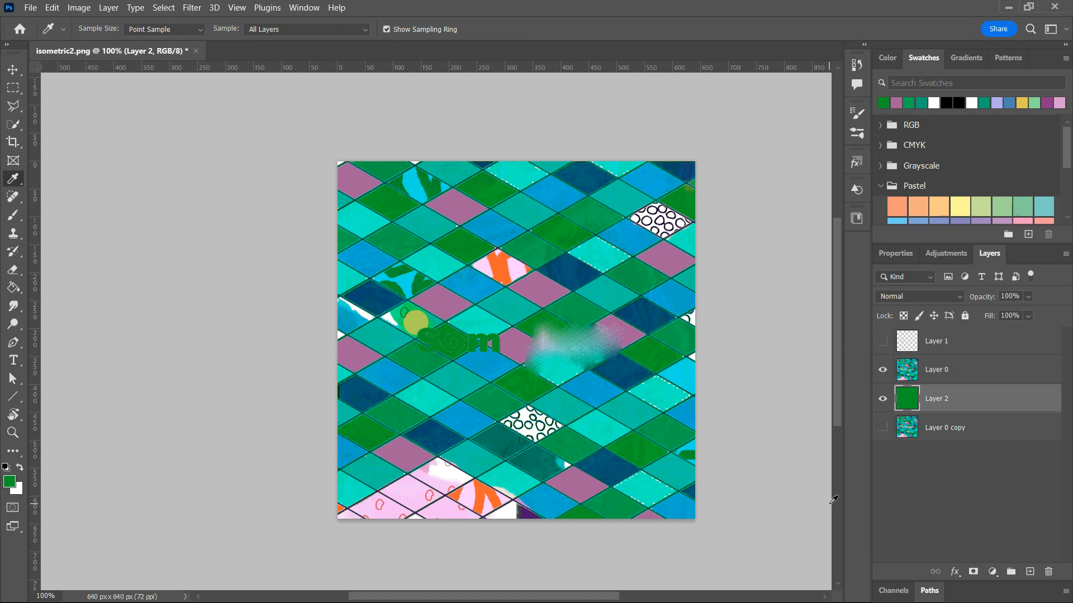
{"action": "mouse_move", "coordinate": [630, 564]}
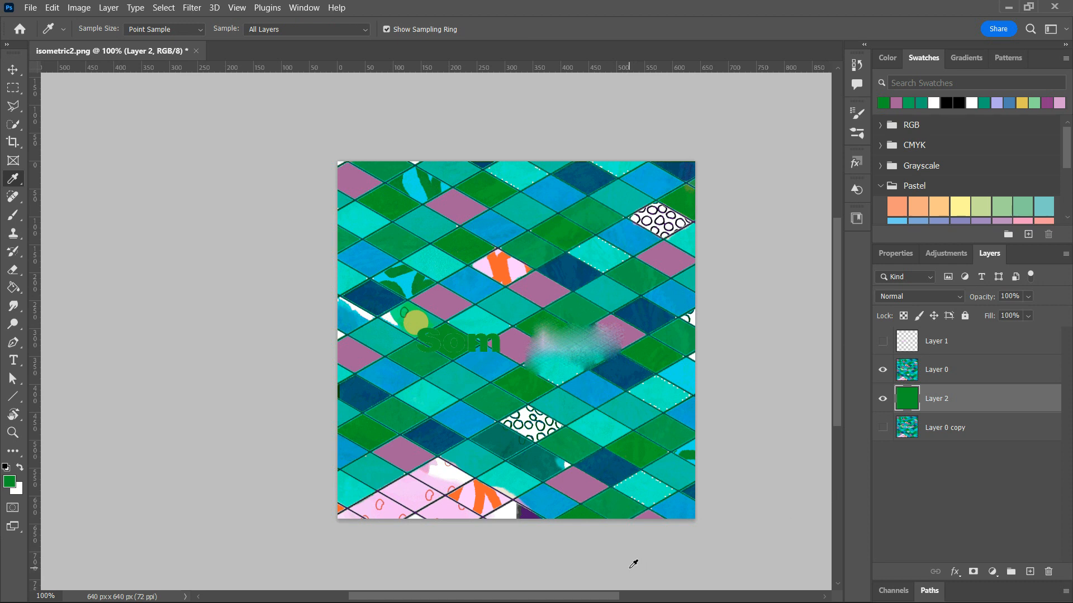
{"action": "mouse_move", "coordinate": [795, 514]}
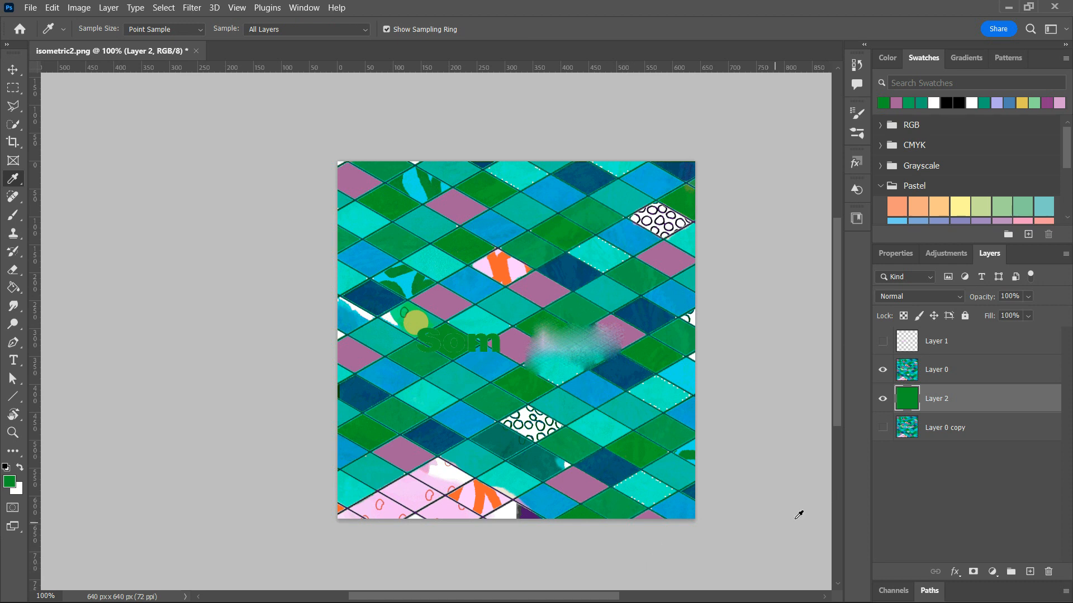